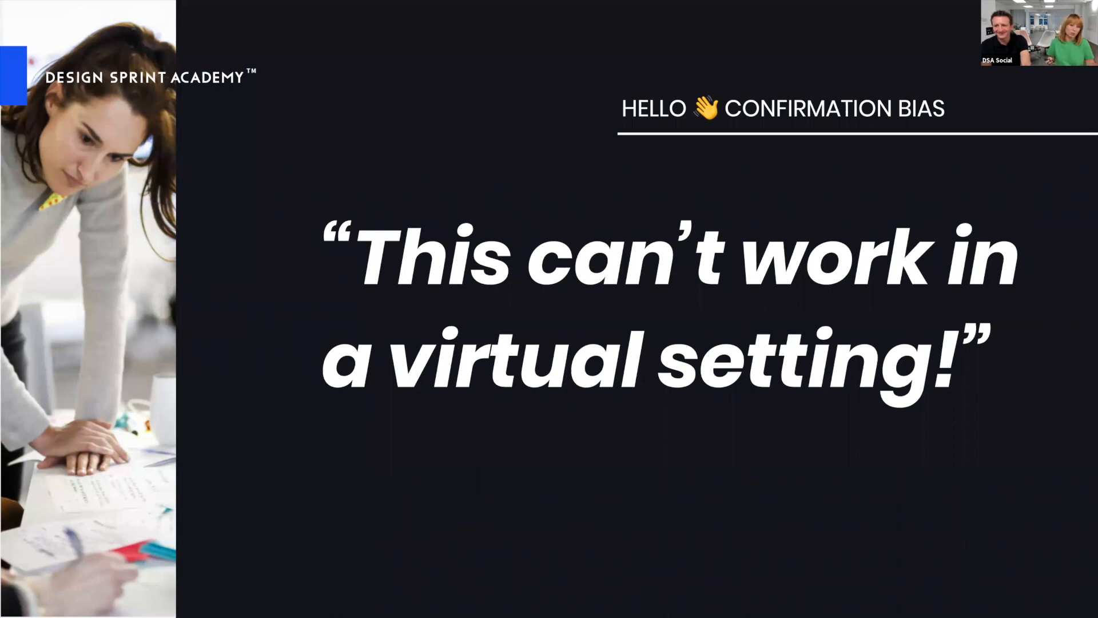
# Step: Advance to slide 13 on status quo bias, "We're not going to do it!"
pyautogui.press('right')
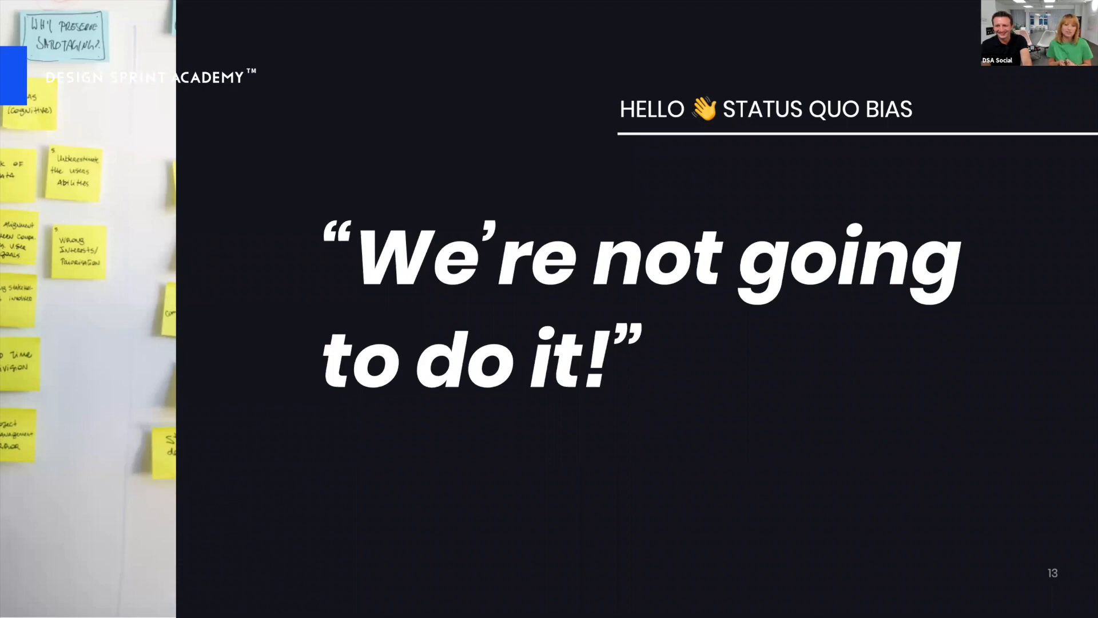
# Step: Advance two slides to slide 16 on facilitating remote design sprints overnight
pyautogui.press('Right')
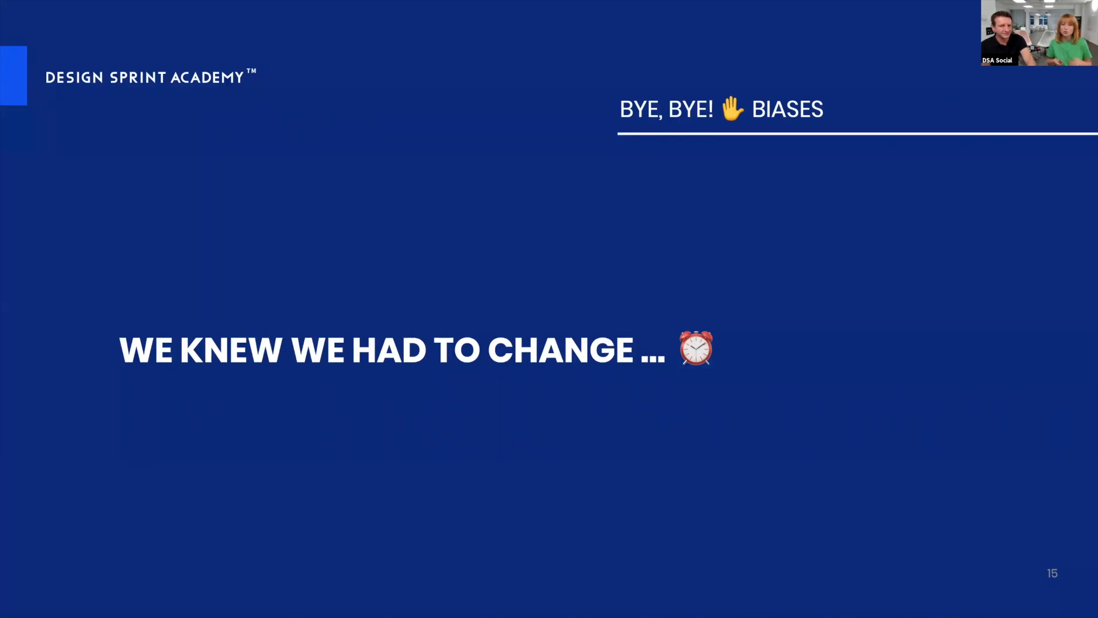
pyautogui.press('Right')
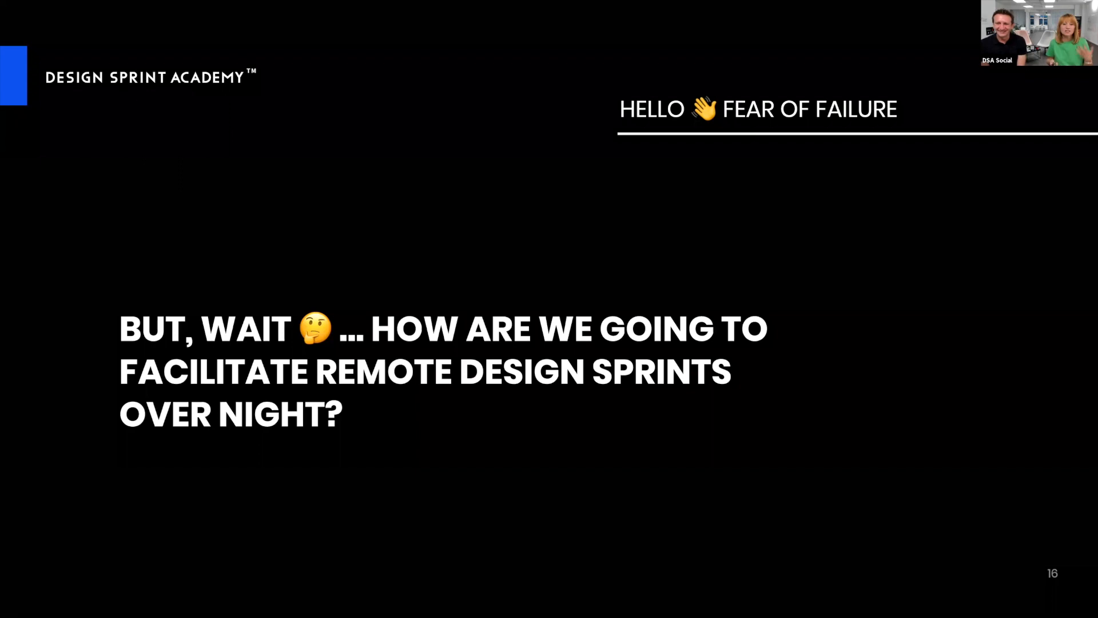
pyautogui.press('Right')
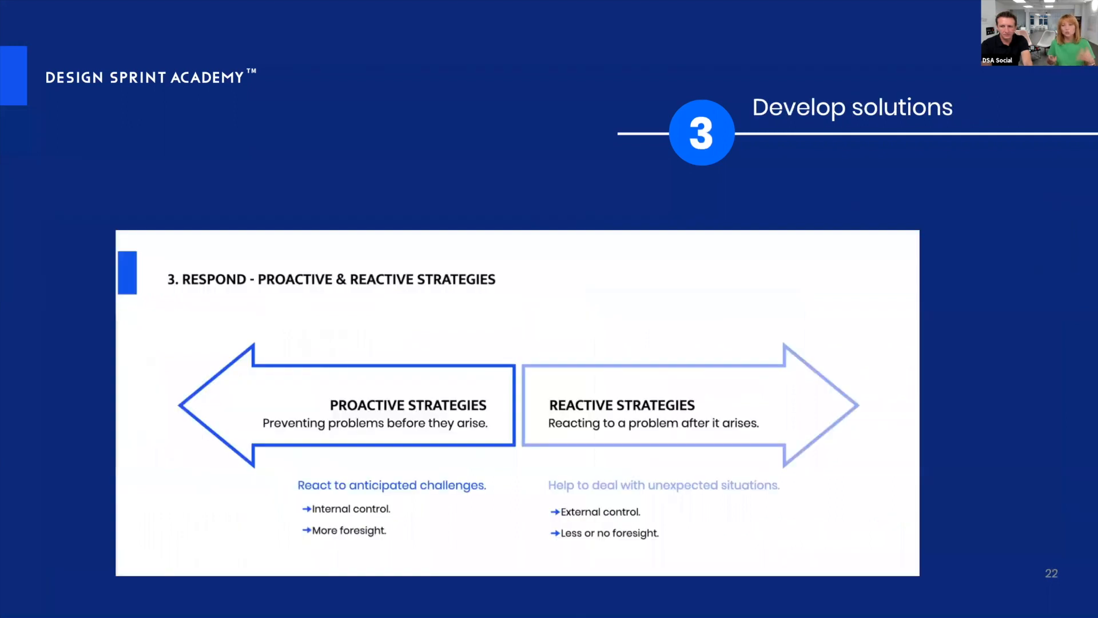
pyautogui.moveTo(1017, 406)
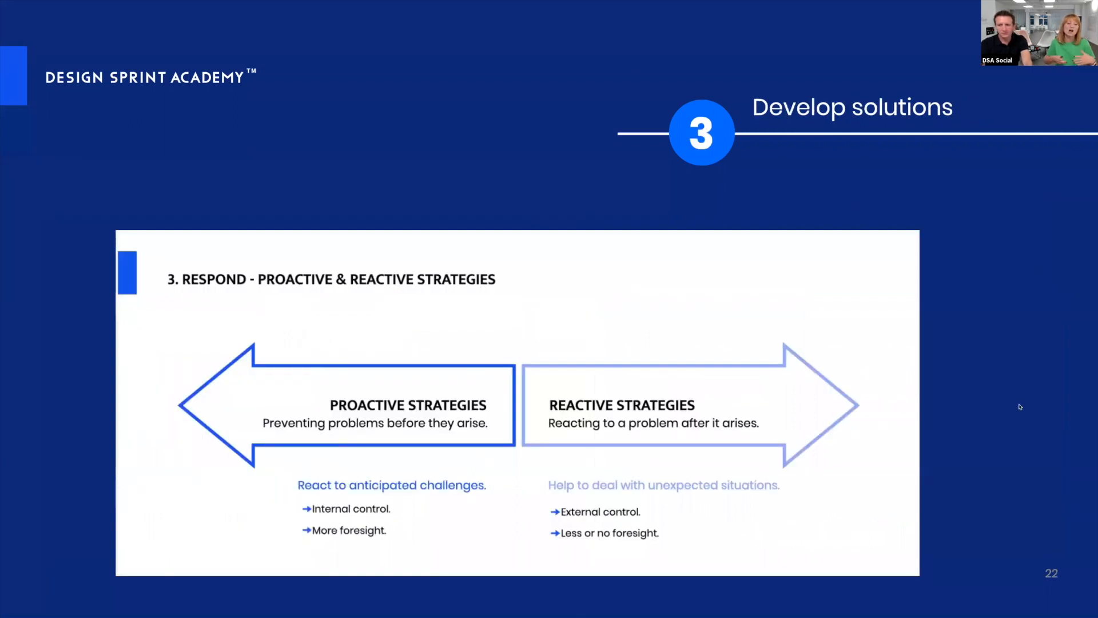